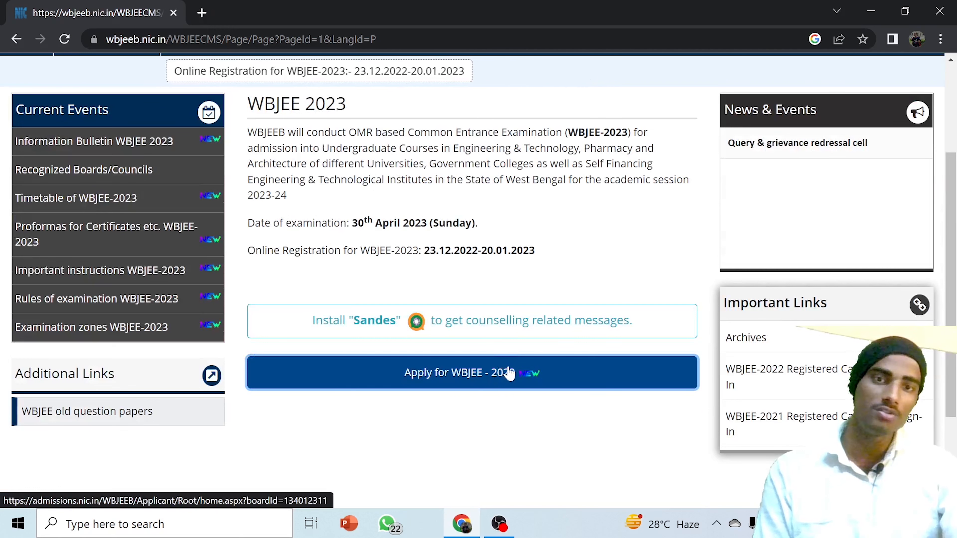
- Go to the WBJEE 2023 sign-in page and begin a new candidate registration
left_click(471, 372)
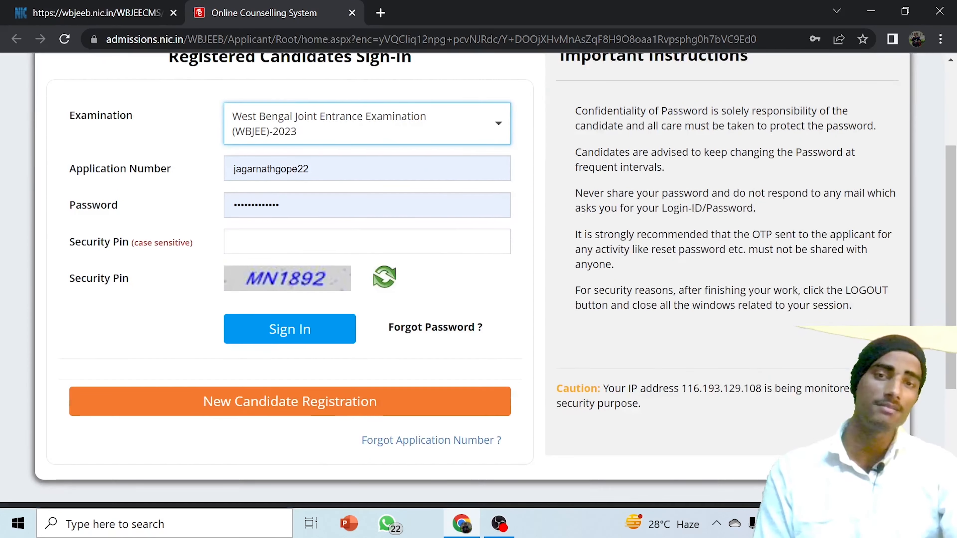
mouse_move(519, 359)
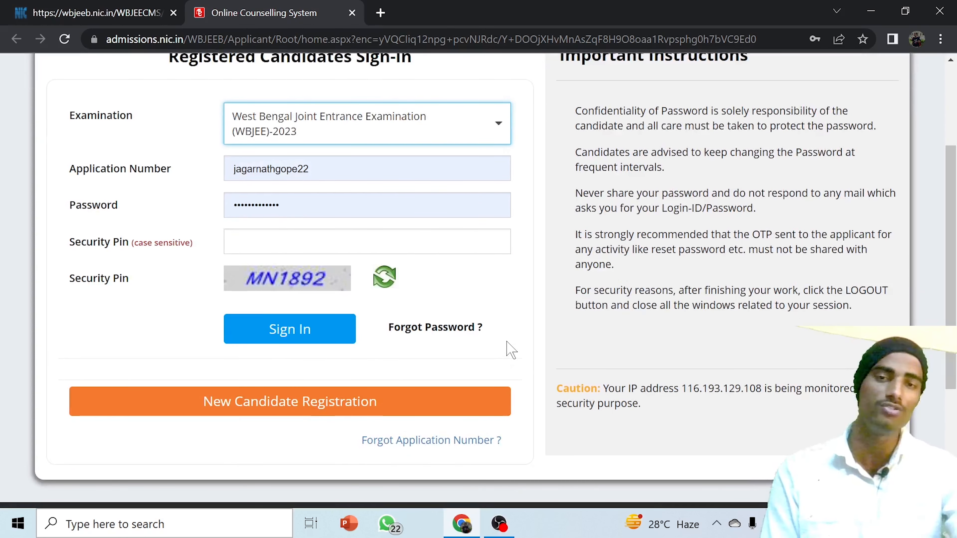
mouse_move(427, 401)
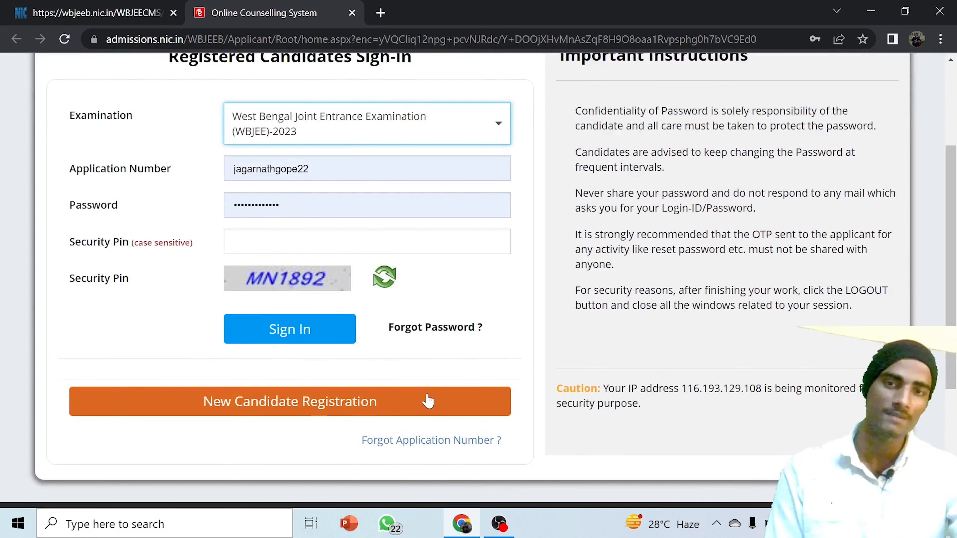
left_click(289, 401)
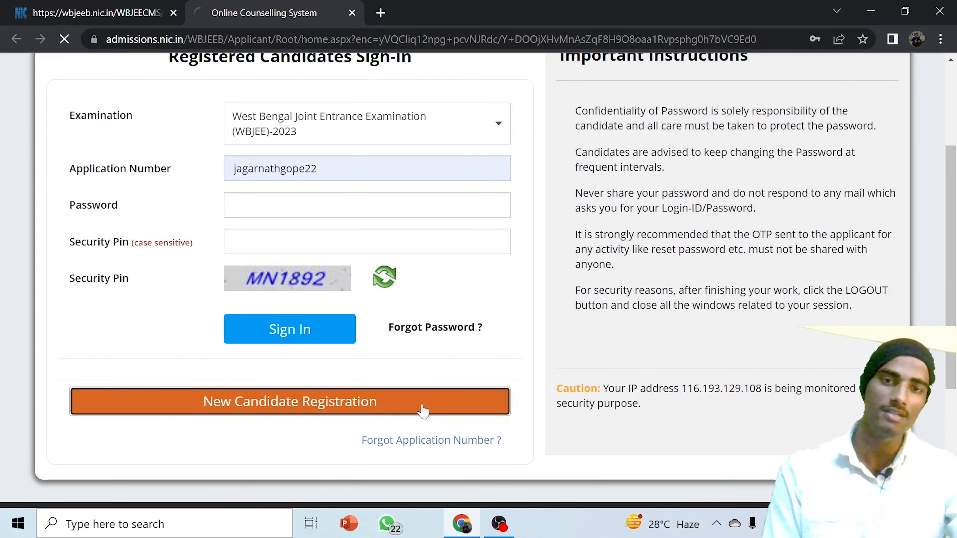
- Read through the application instructions, highlighting the line about the genuine application form
left_click(289, 401)
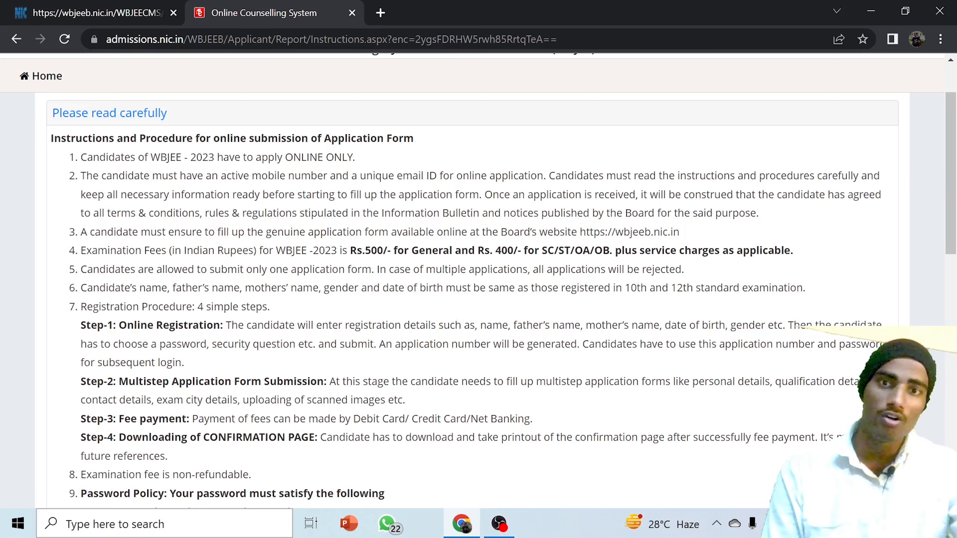
scroll("down", 3)
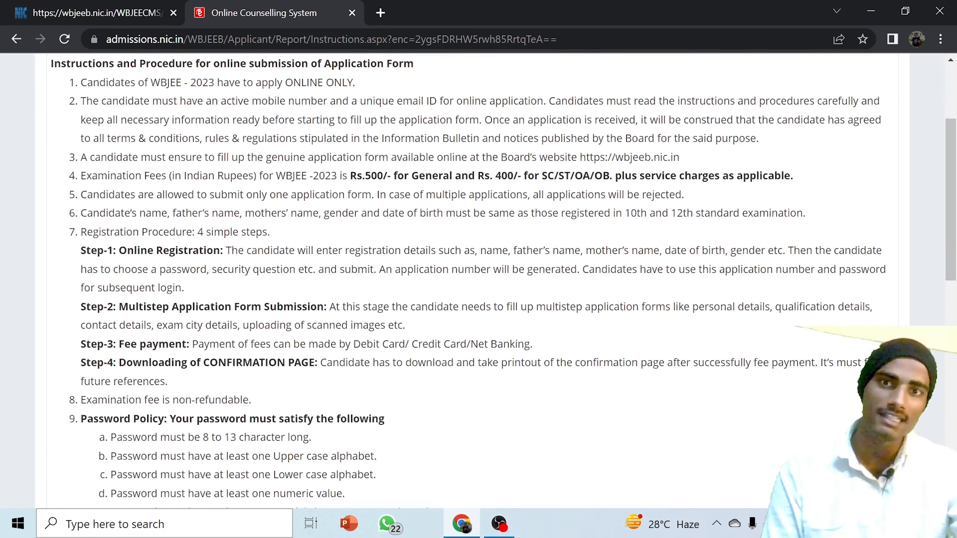
mouse_move(575, 120)
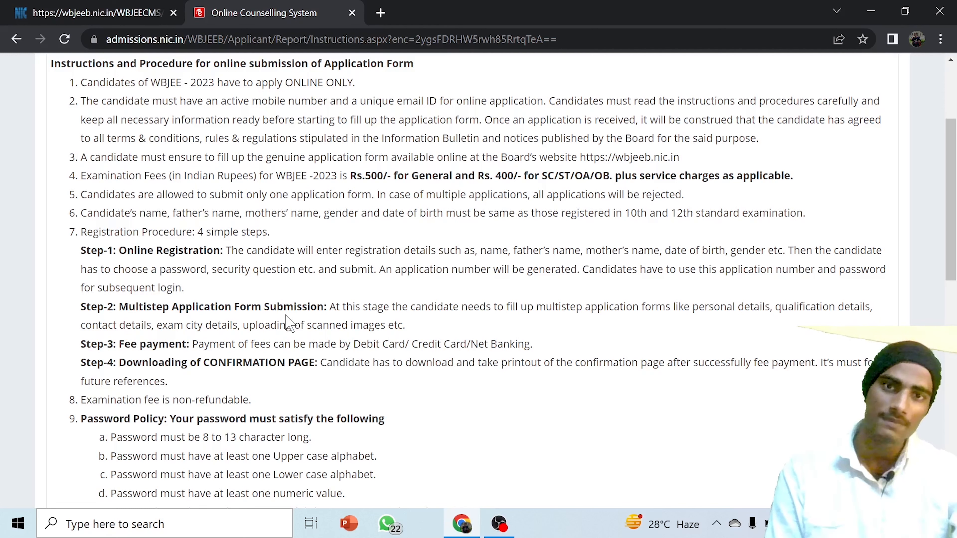
scroll("down", 3)
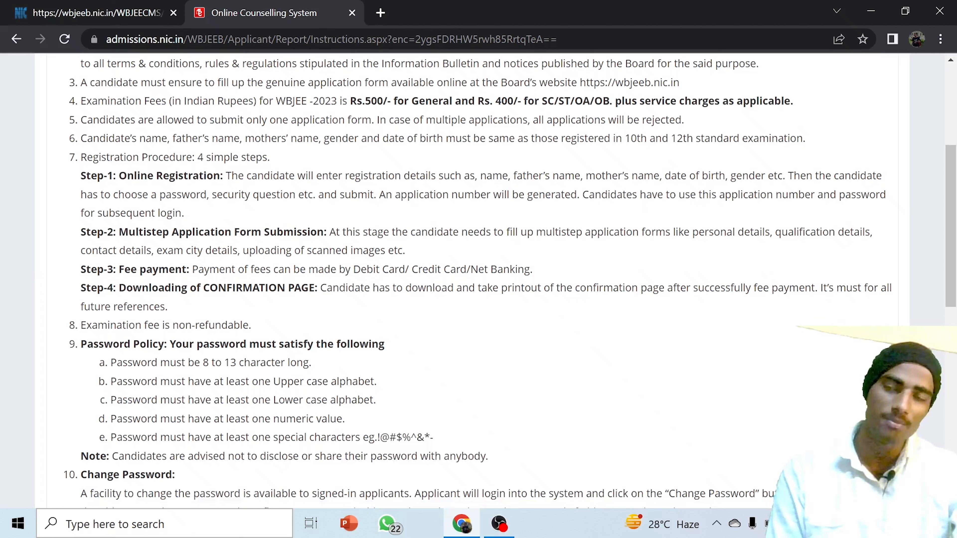
left_click_drag(170, 82, 299, 101)
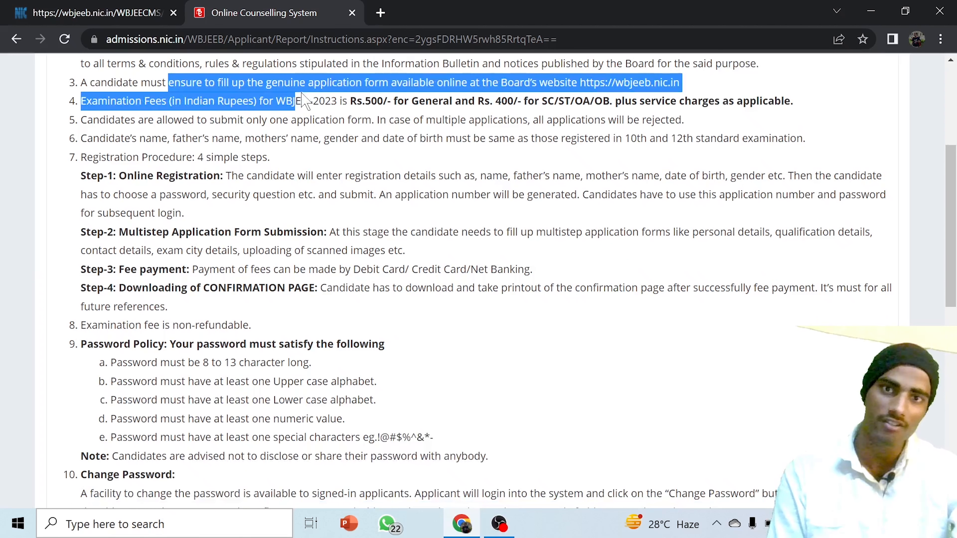
left_click(299, 100)
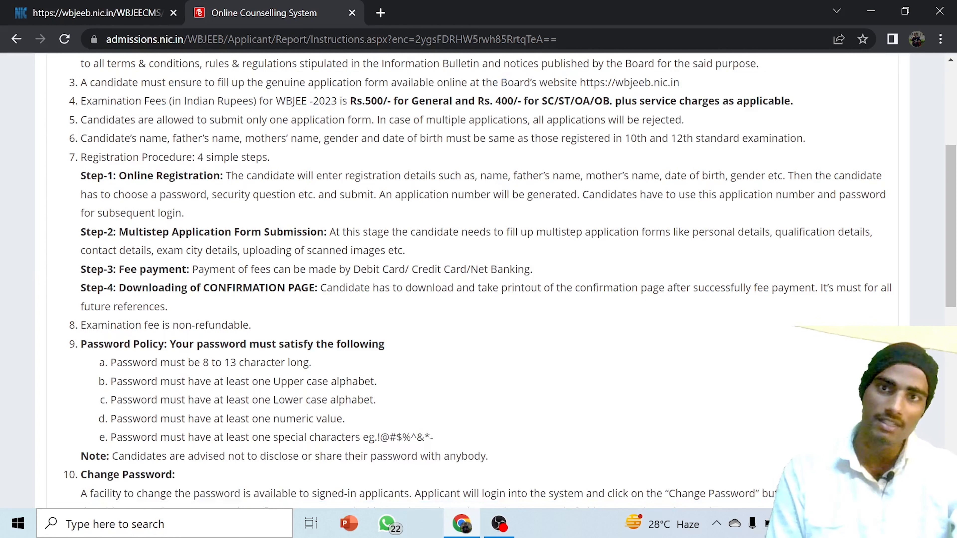
left_click_drag(187, 101, 293, 100)
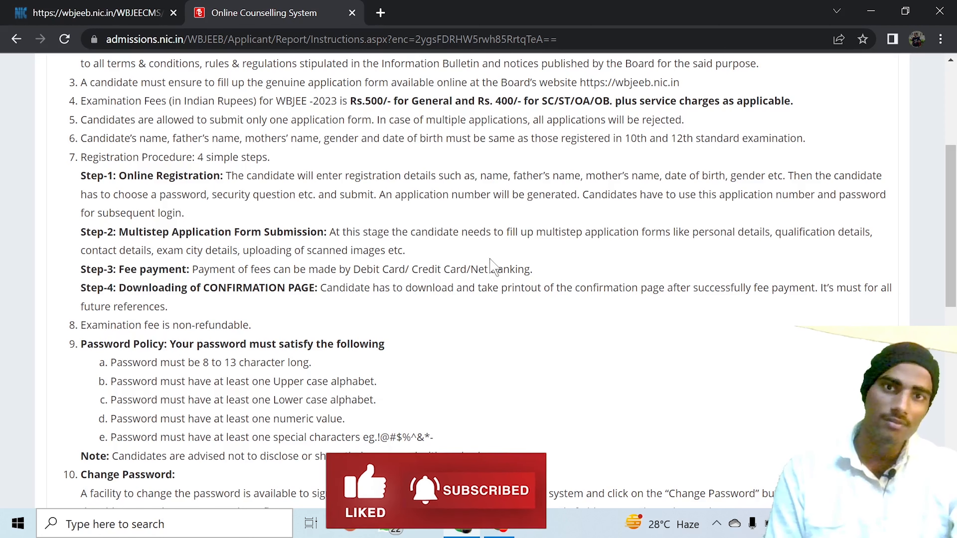
scroll("down", 3)
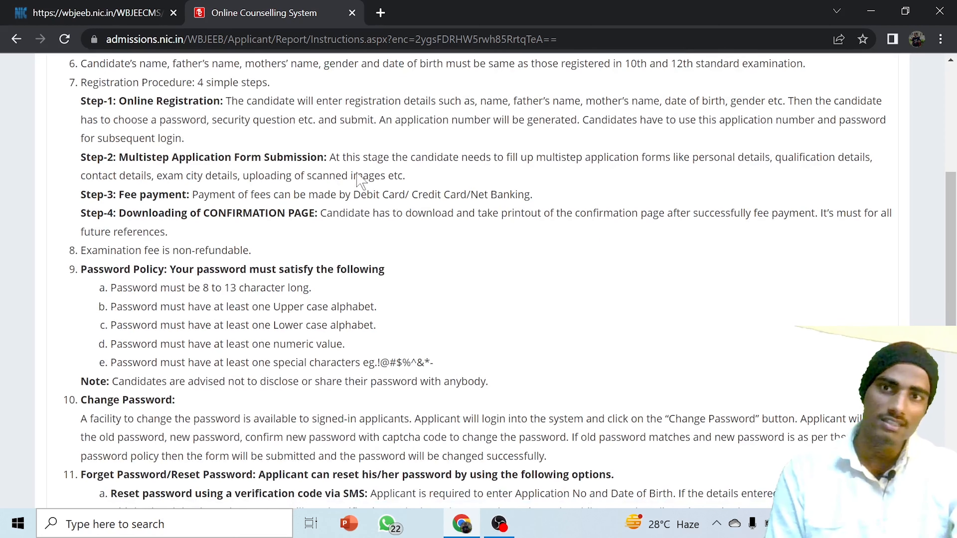
scroll("up", 3)
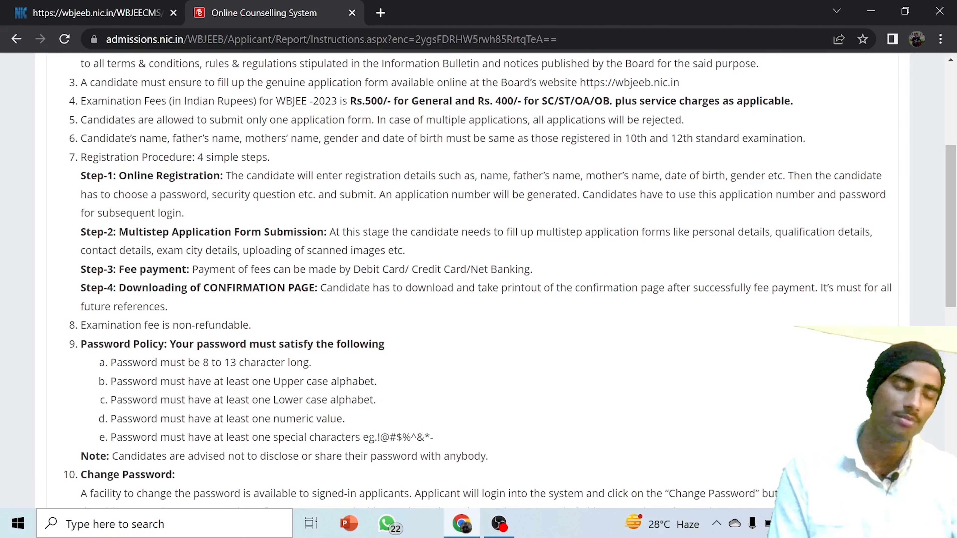
scroll("down", 3)
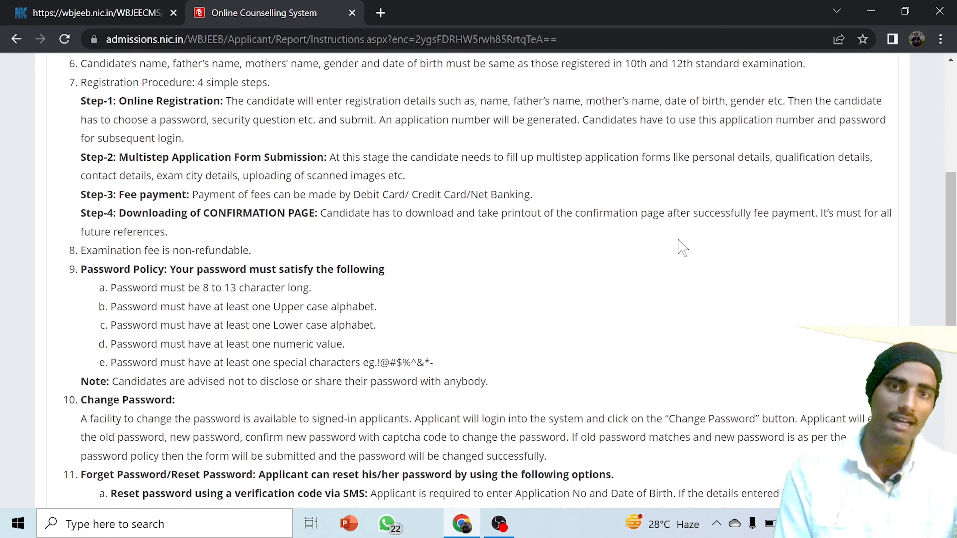
scroll("down", 3)
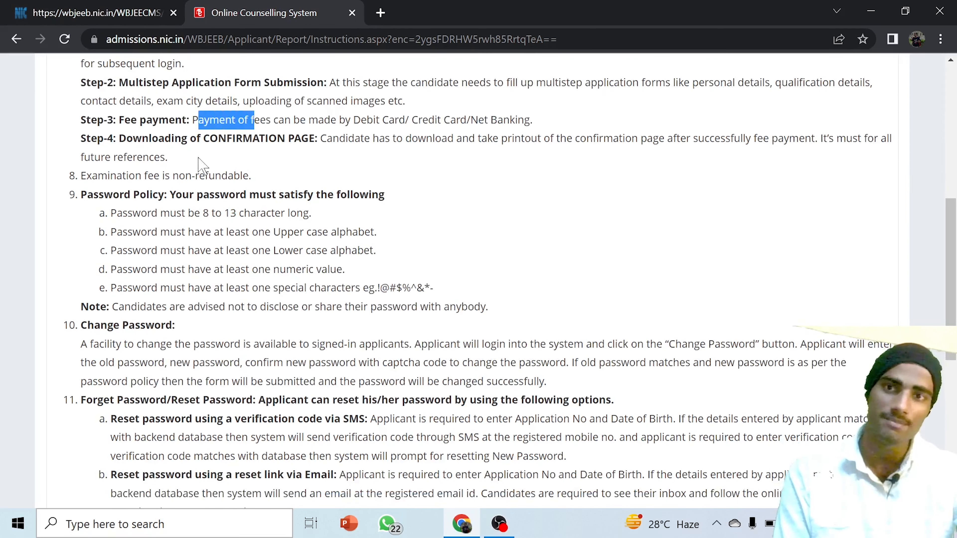
mouse_move(179, 157)
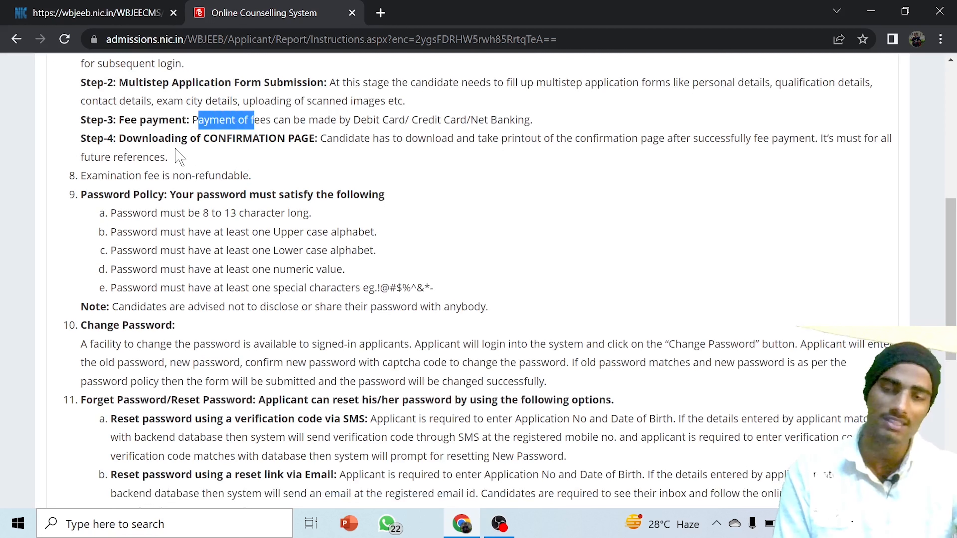
mouse_move(466, 222)
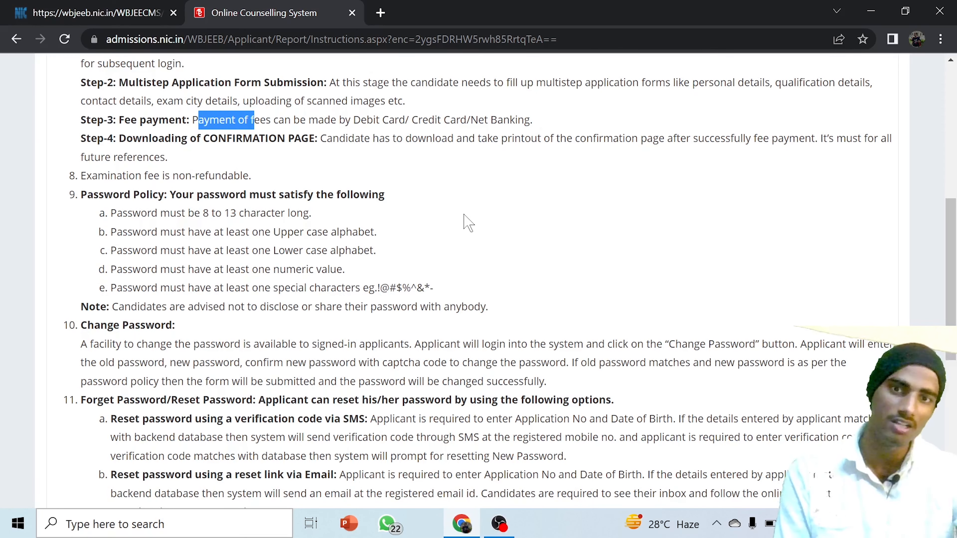
scroll("down", 3)
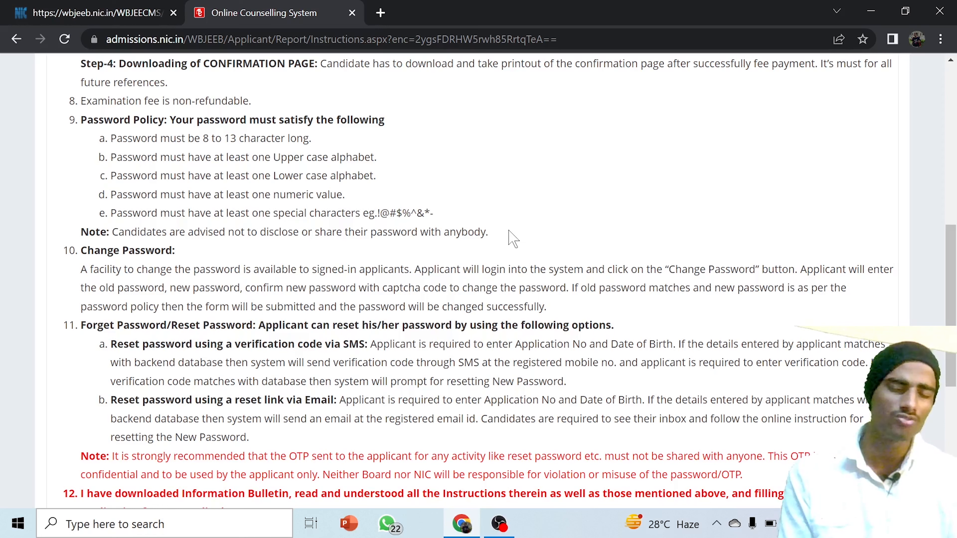
mouse_move(107, 141)
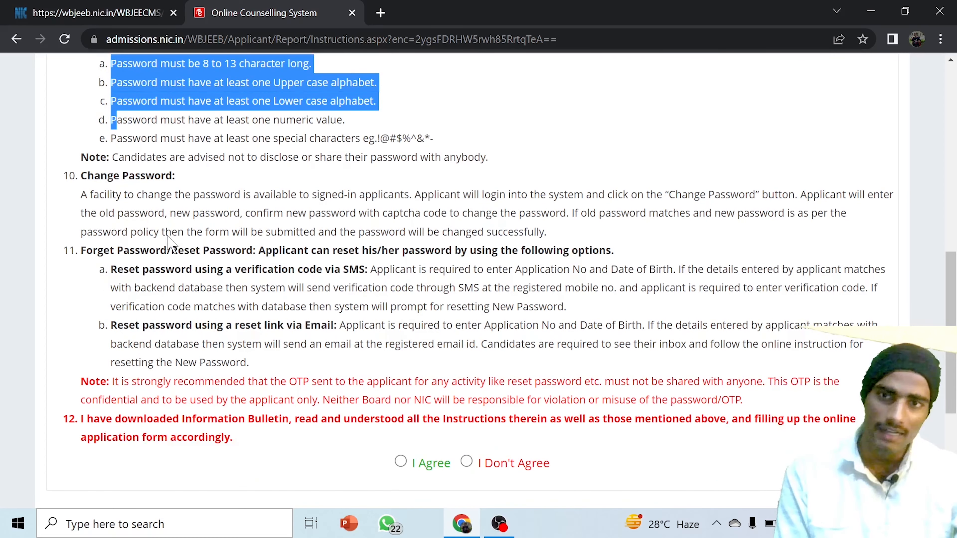
left_click_drag(80, 193, 89, 213)
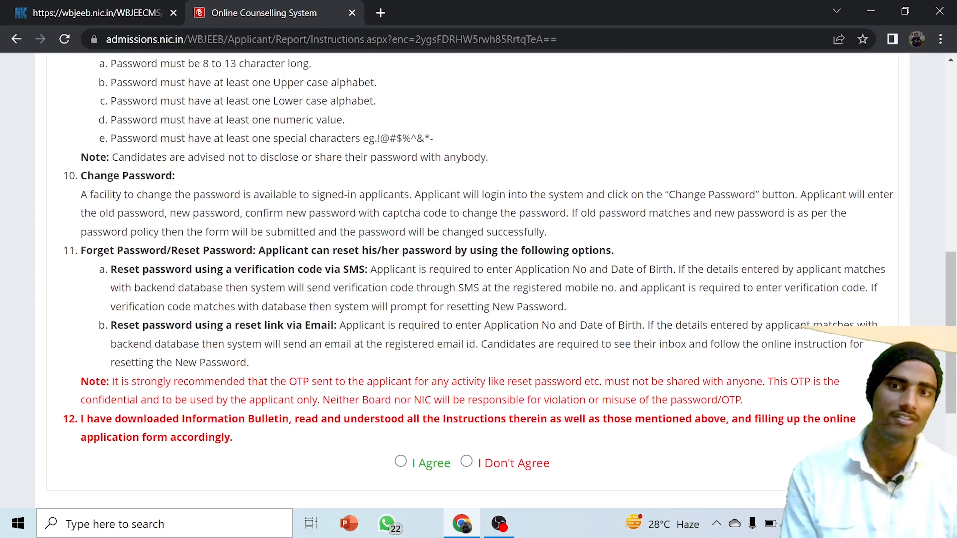
scroll("down", 3)
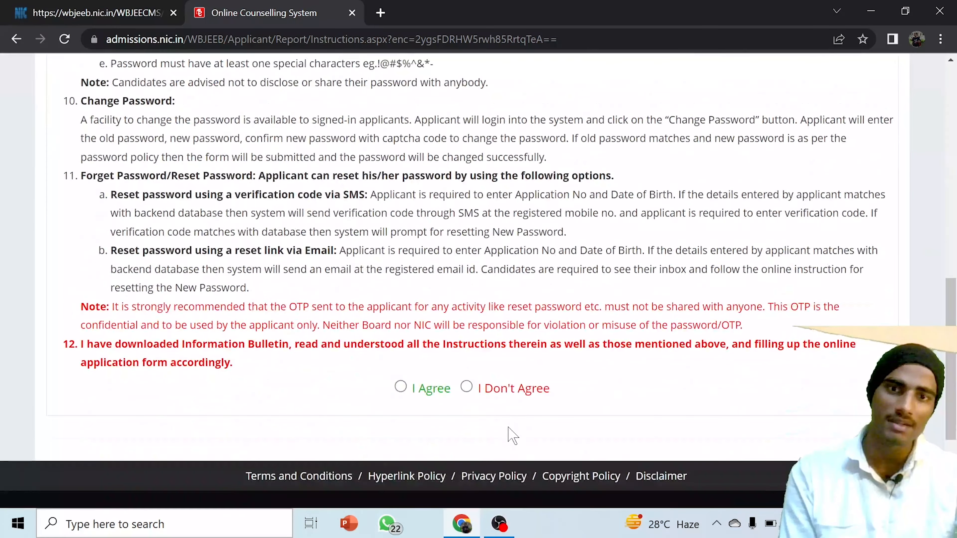
left_click(401, 388)
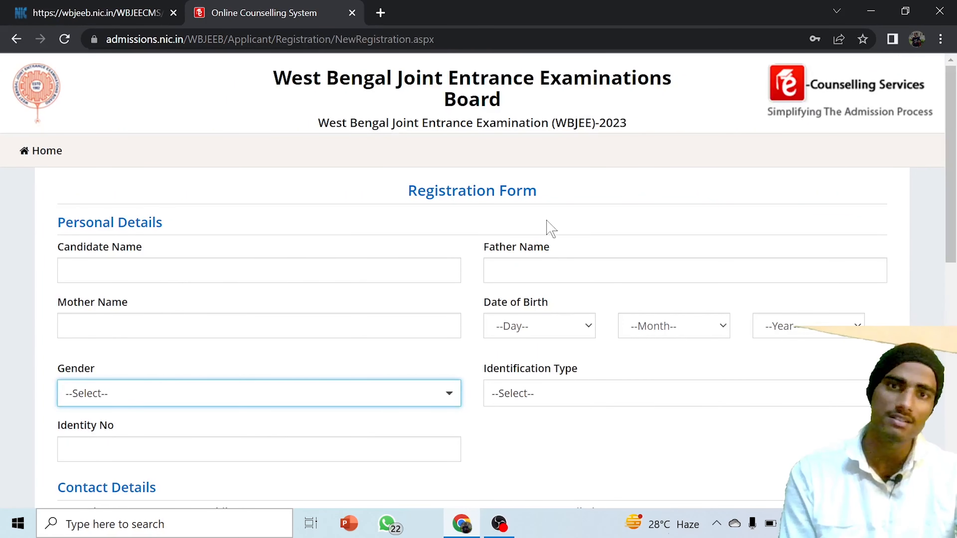
scroll("down", 3)
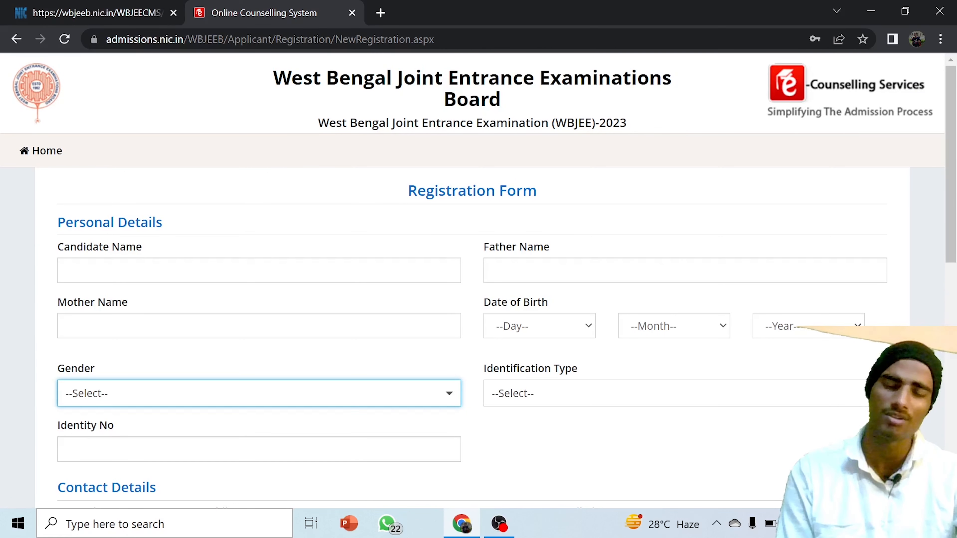
- Enter sample candidate, mother and father names in the name fields
left_click(259, 270)
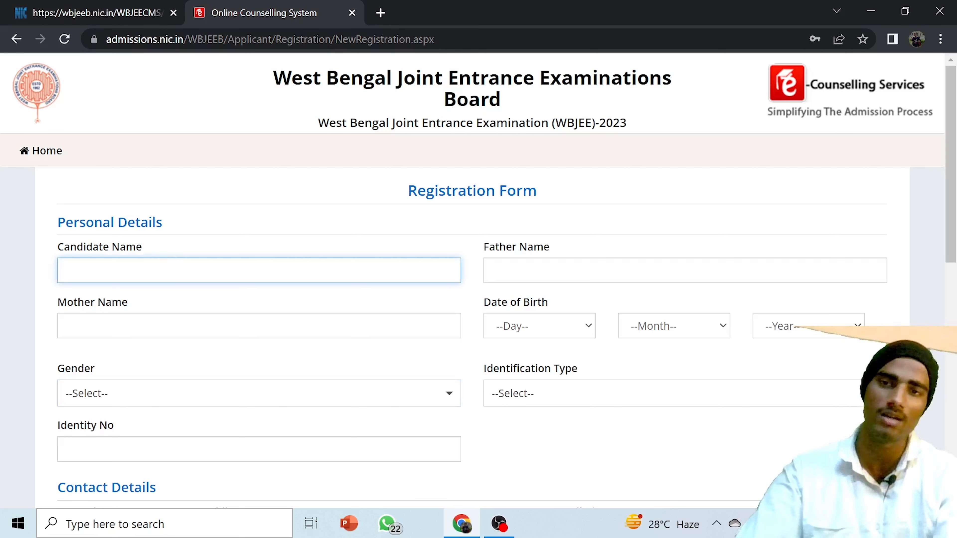
type("RAmk")
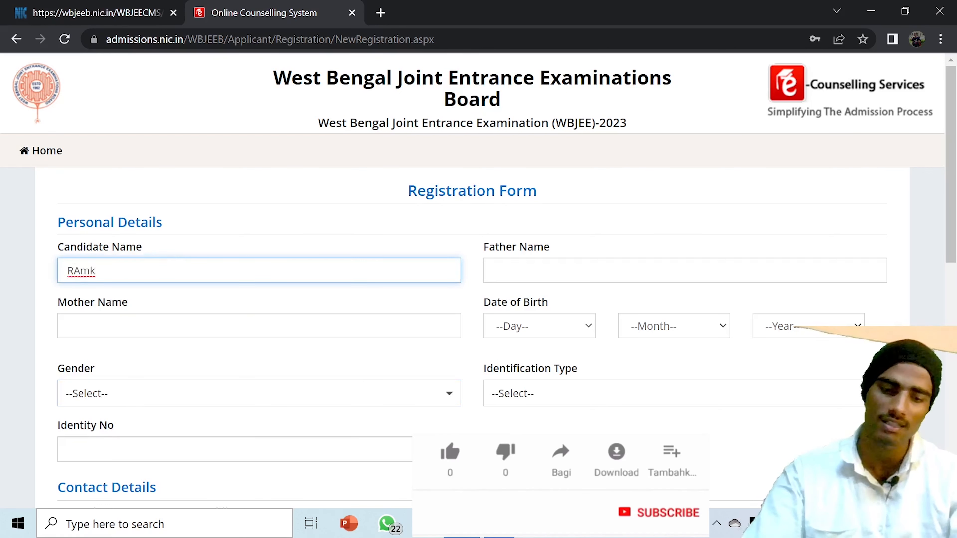
type("Kum")
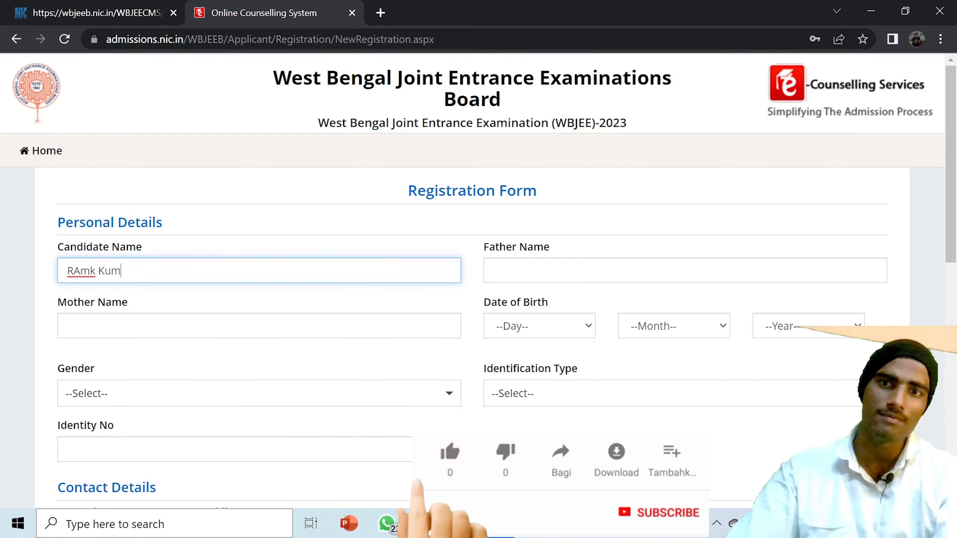
type("ar")
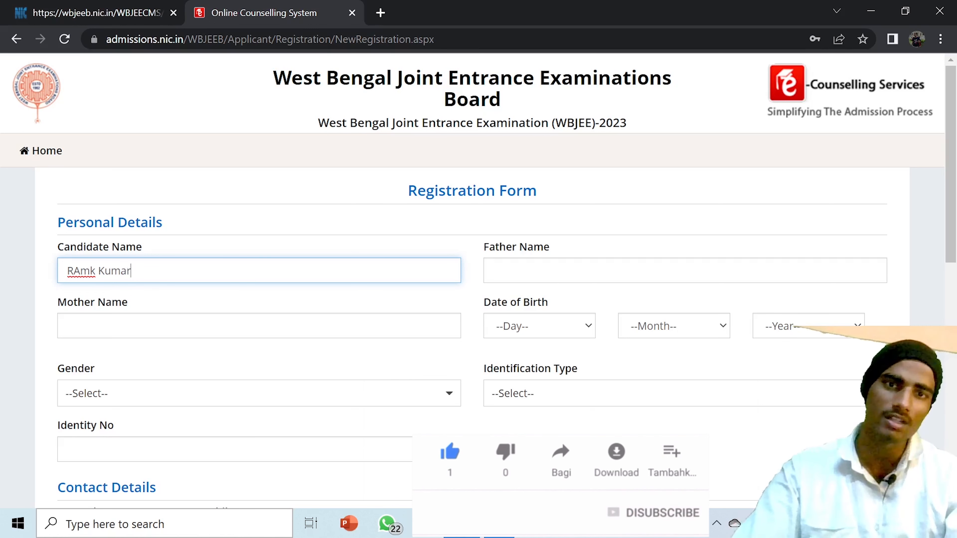
type("aghr")
left_click(260, 326)
type("fsdr")
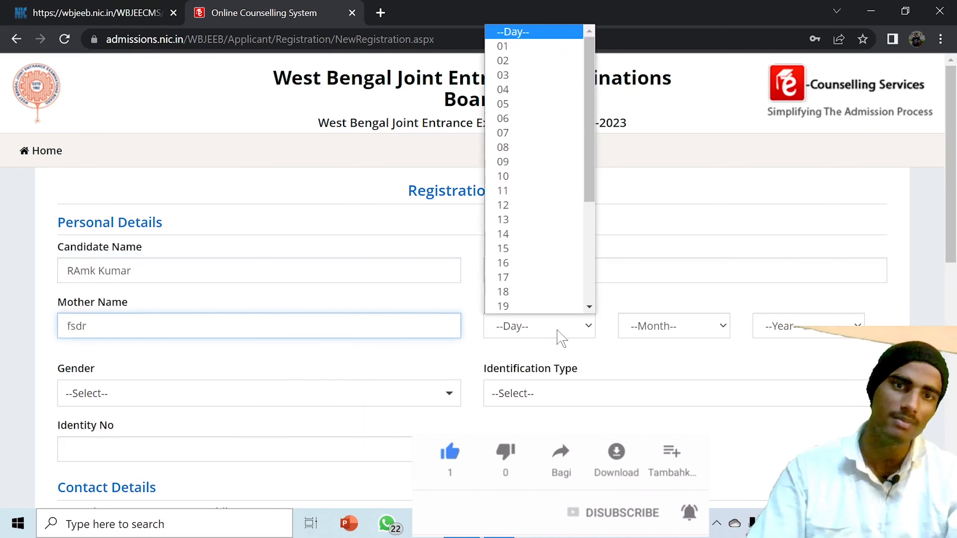
- Set date of birth to 13 November 2003 and gender to Male
left_click(502, 220)
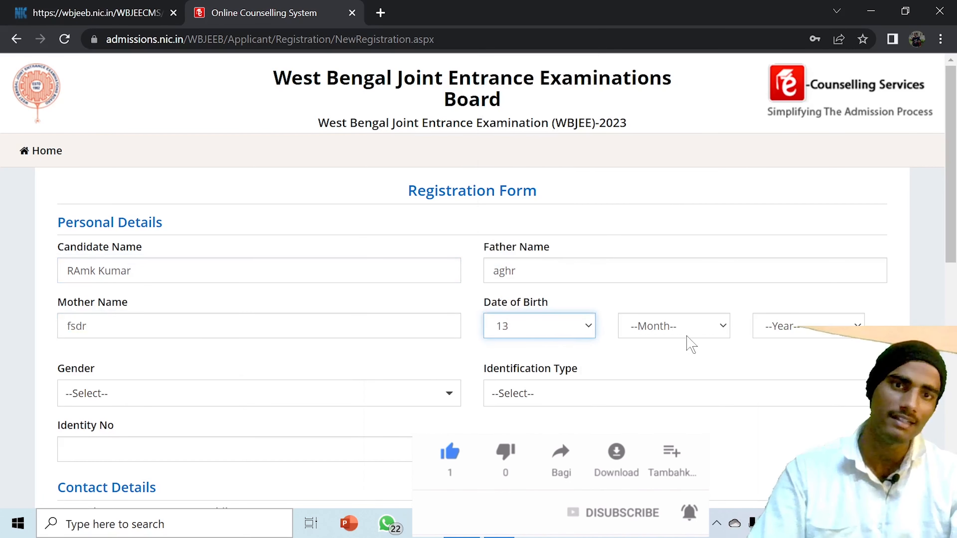
left_click(674, 326)
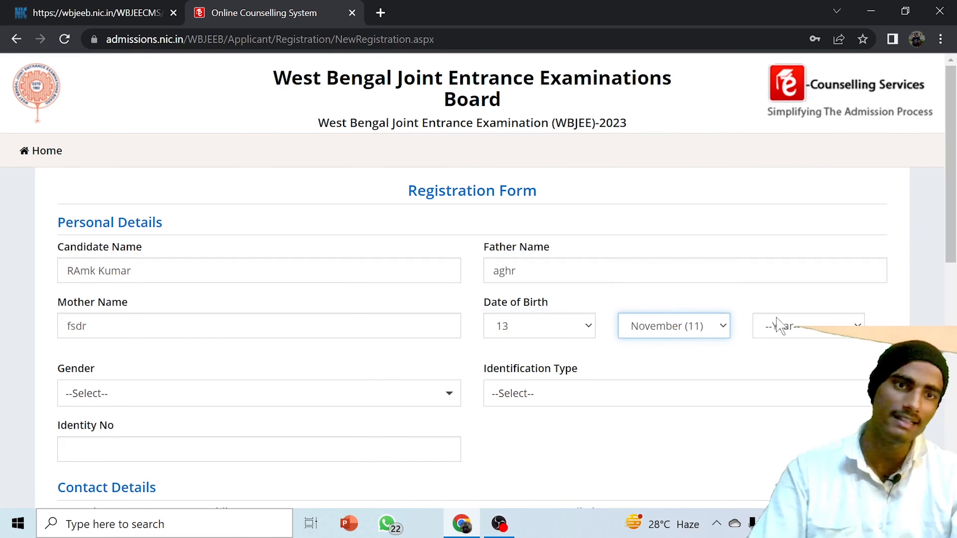
left_click(807, 326)
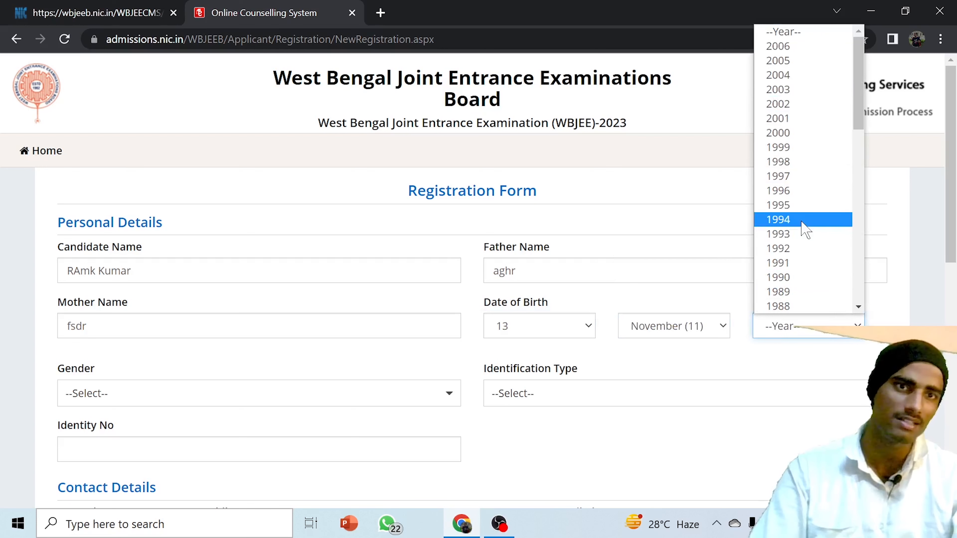
mouse_move(788, 89)
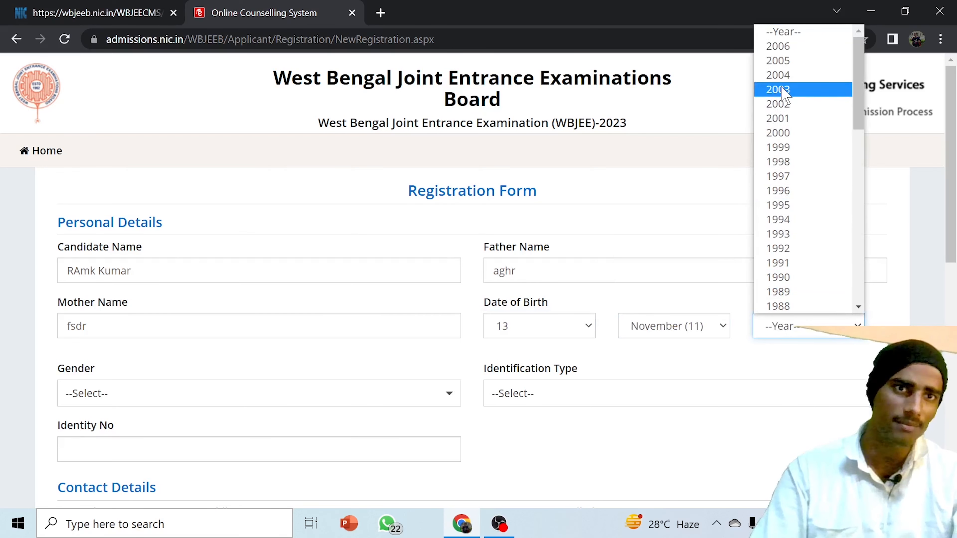
left_click(778, 89)
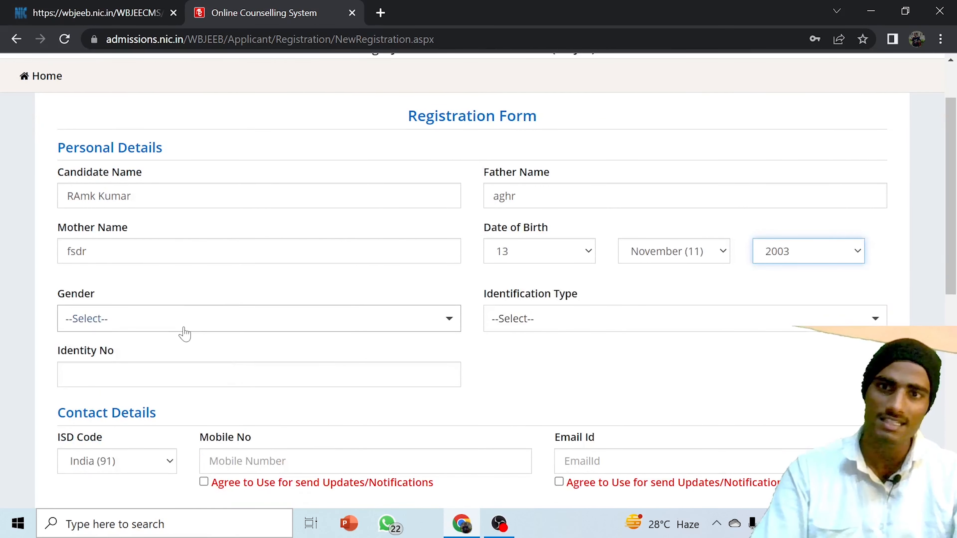
left_click(259, 318)
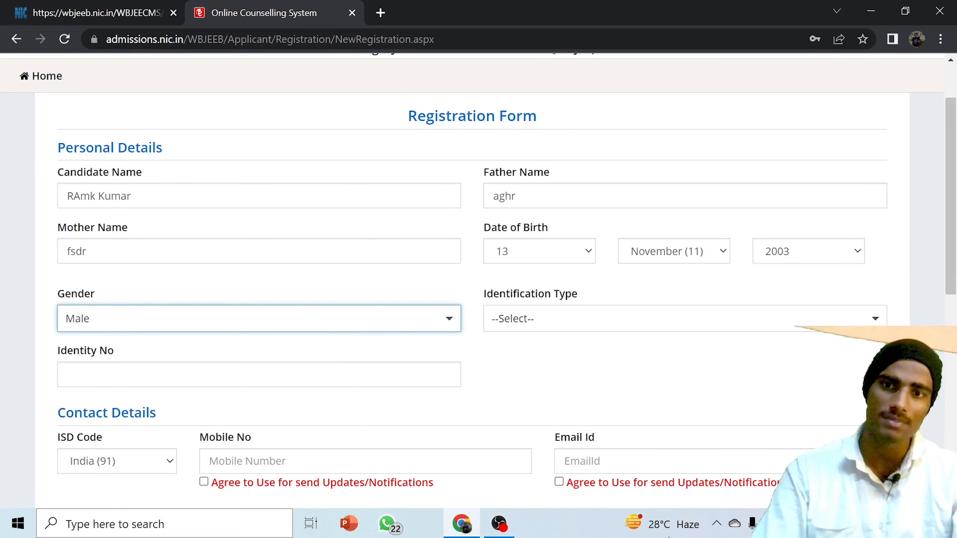
left_click(684, 318)
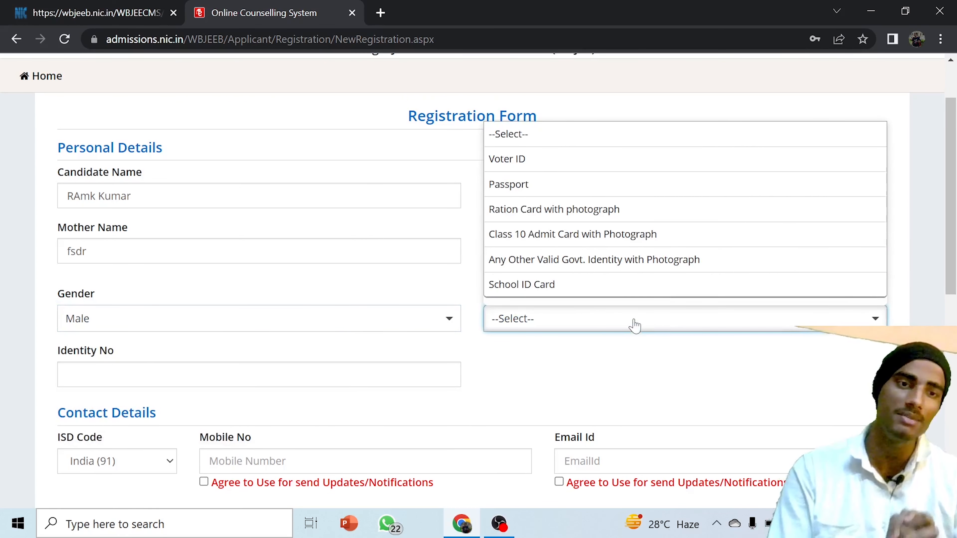
mouse_move(531, 159)
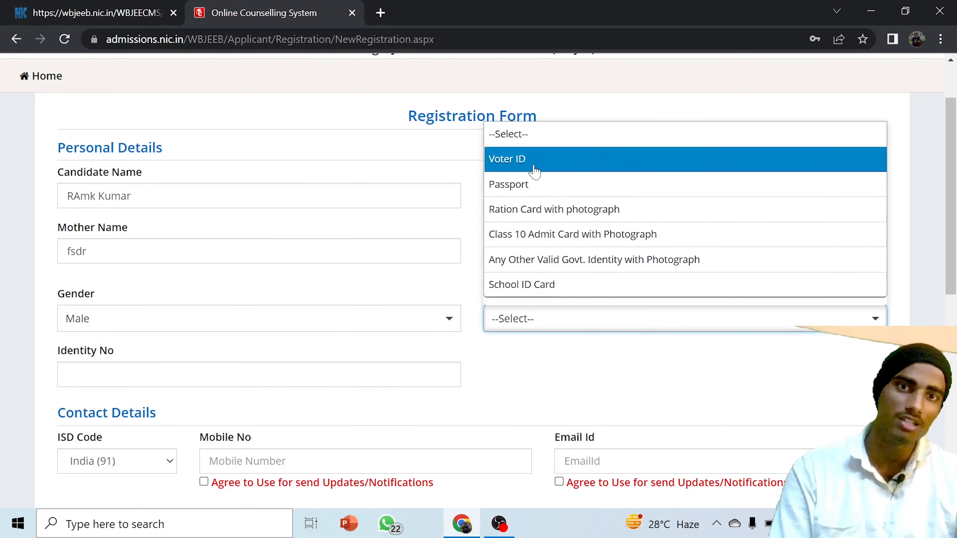
mouse_move(553, 209)
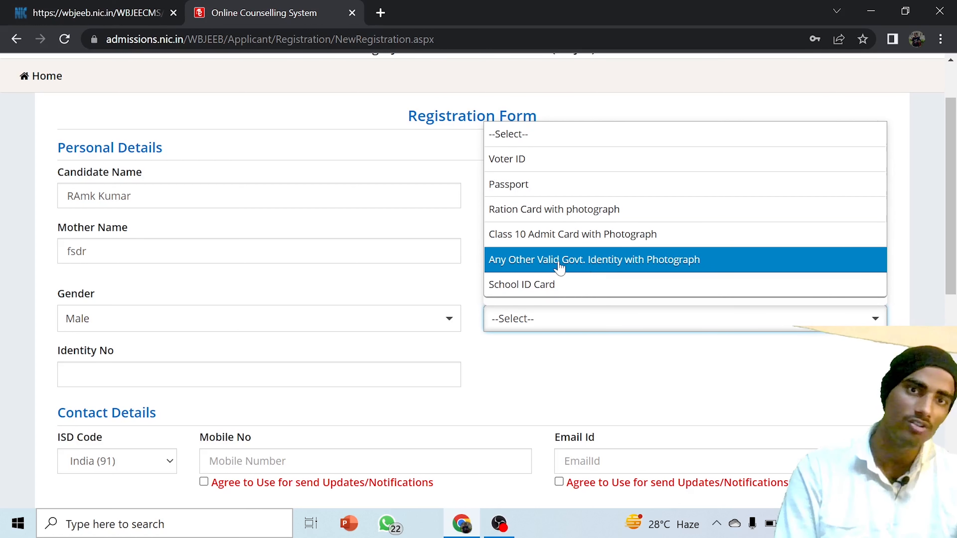
mouse_move(565, 265)
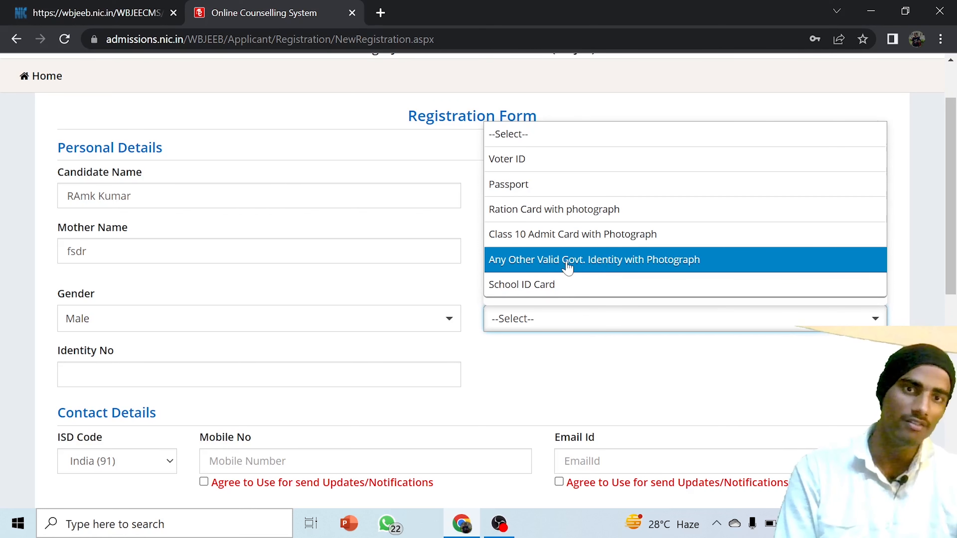
- Choose 'Any Other Valid Govt. Identity with Photograph' as identification type and move to Mobile No
left_click(593, 259)
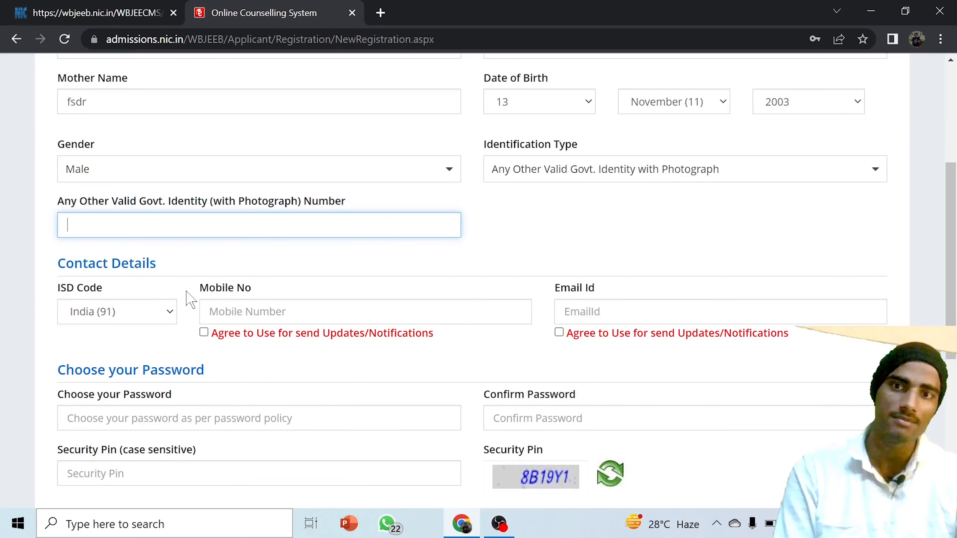
left_click(365, 311)
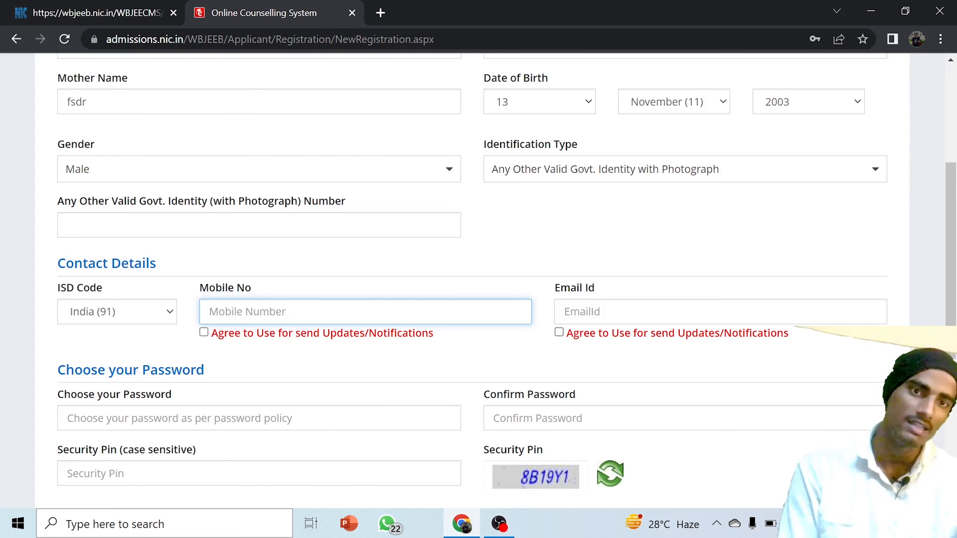
scroll("down", 3)
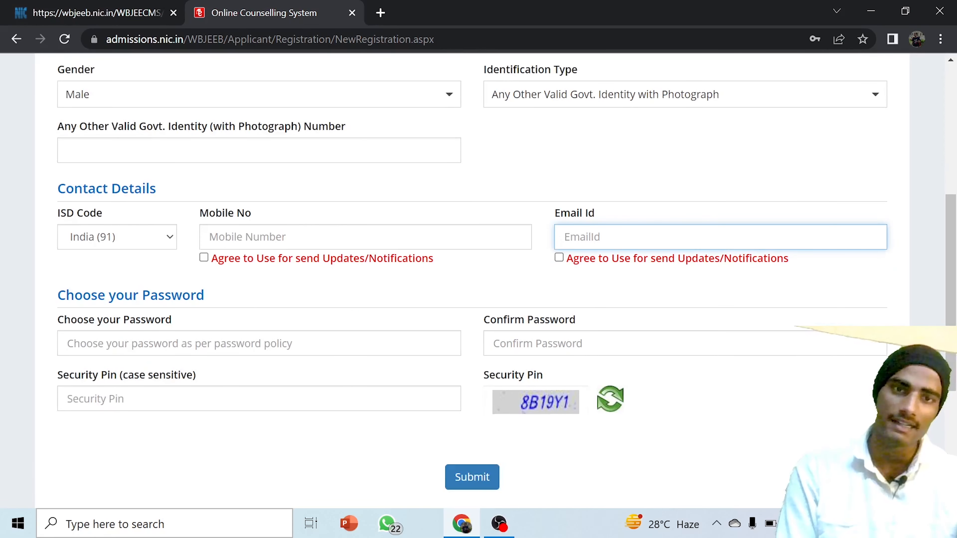
left_click(258, 399)
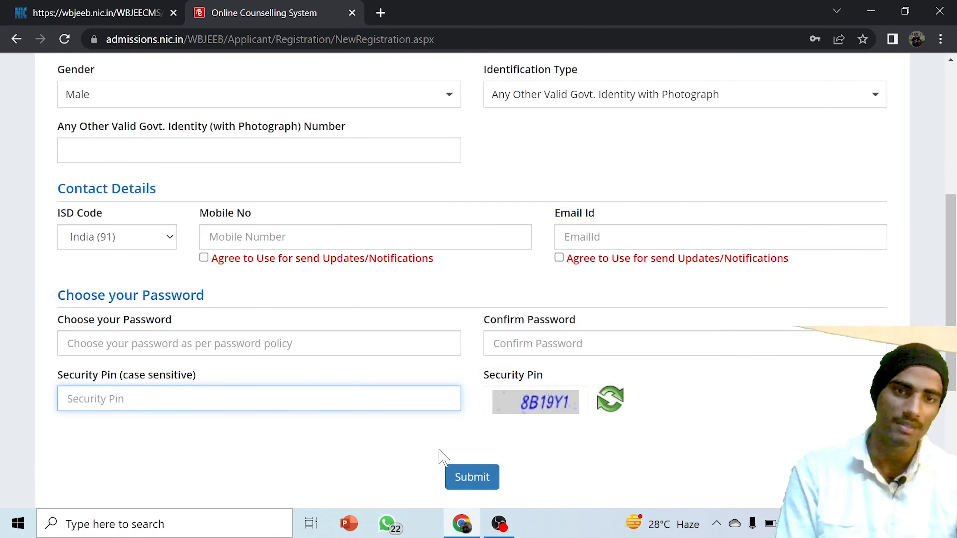
scroll("down", 3)
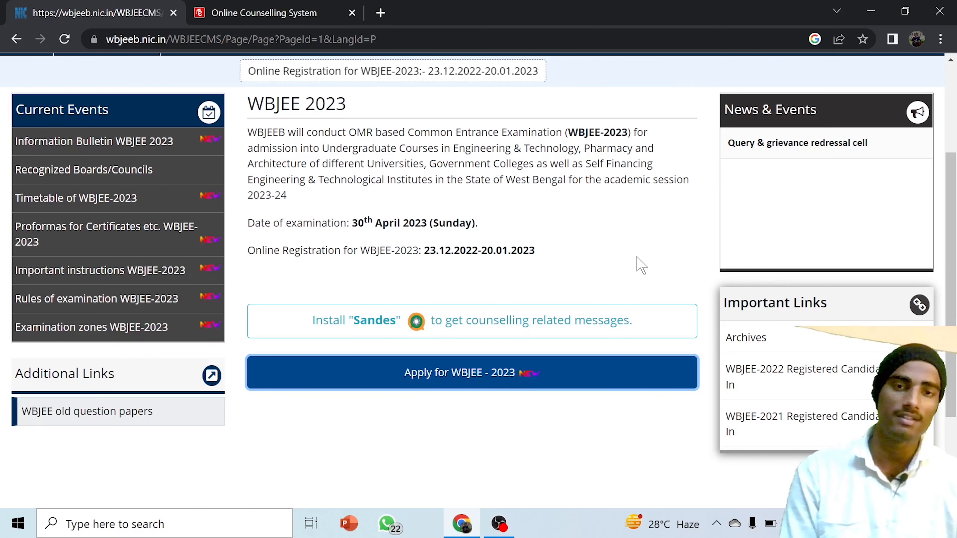
mouse_move(592, 372)
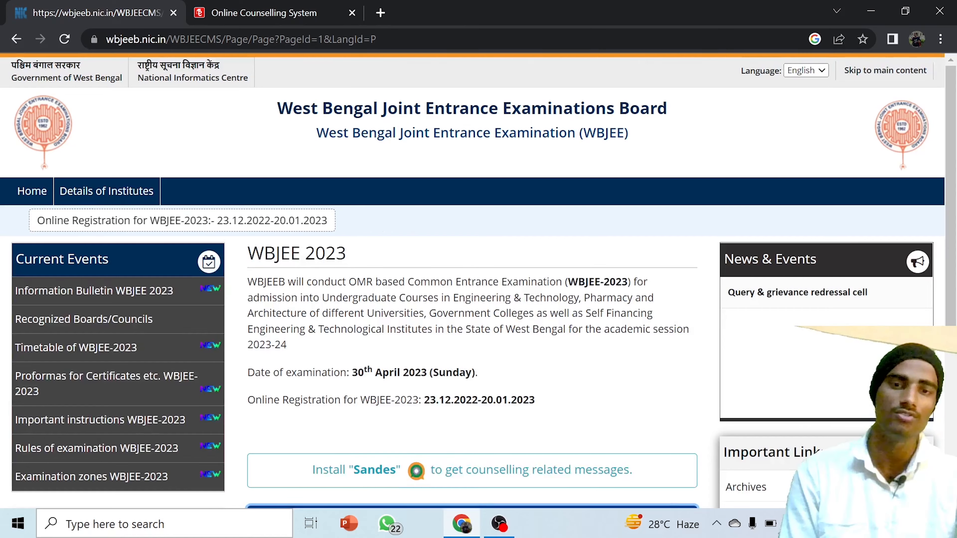
scroll("down", 3)
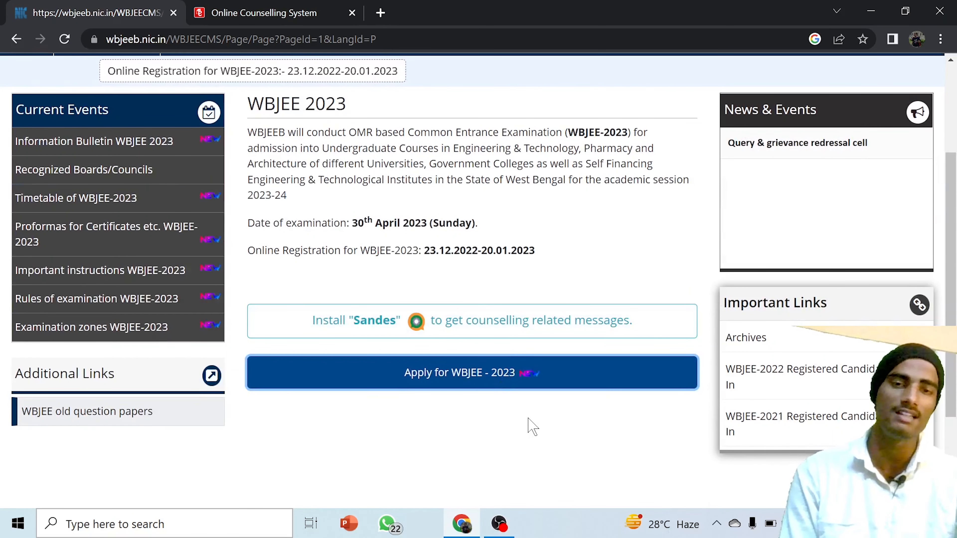